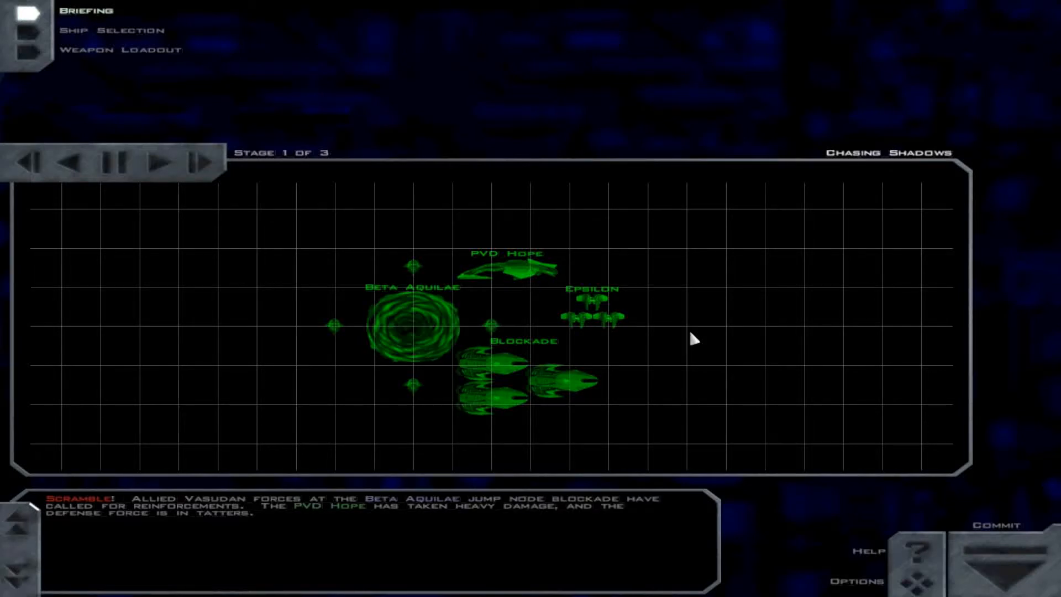
pyautogui.moveTo(717, 352)
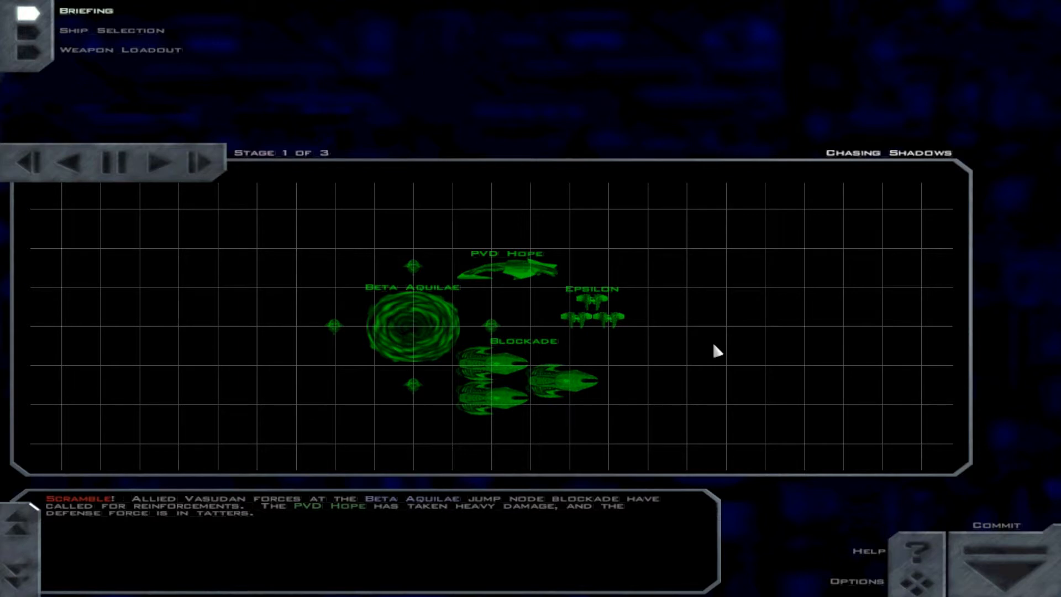
pyautogui.moveTo(129, 60)
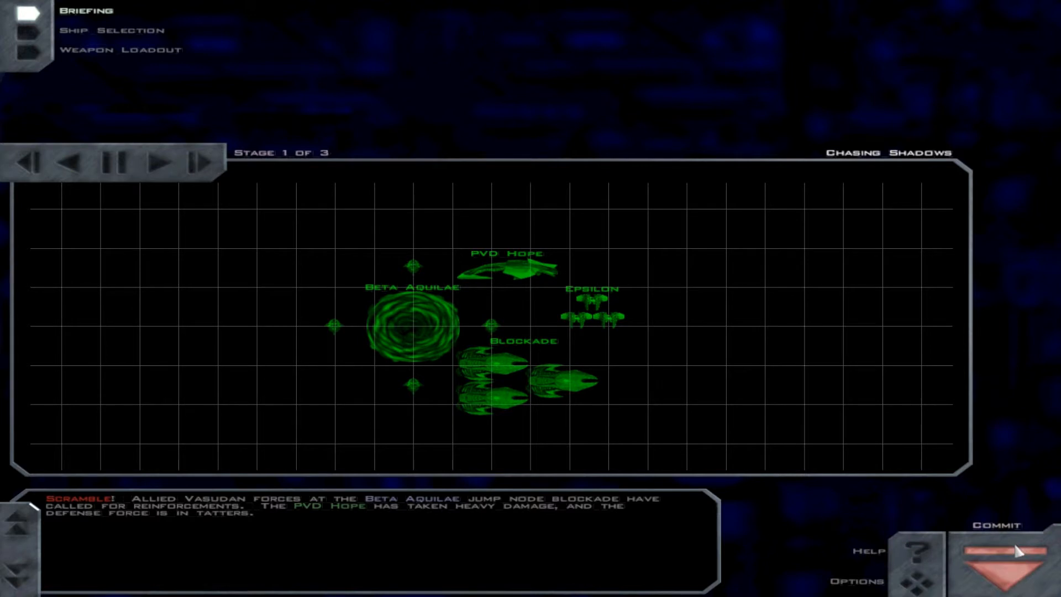
# Play through the Chasing Shadows briefing and commit to launch the PVD Hope escort mission
pyautogui.click(160, 165)
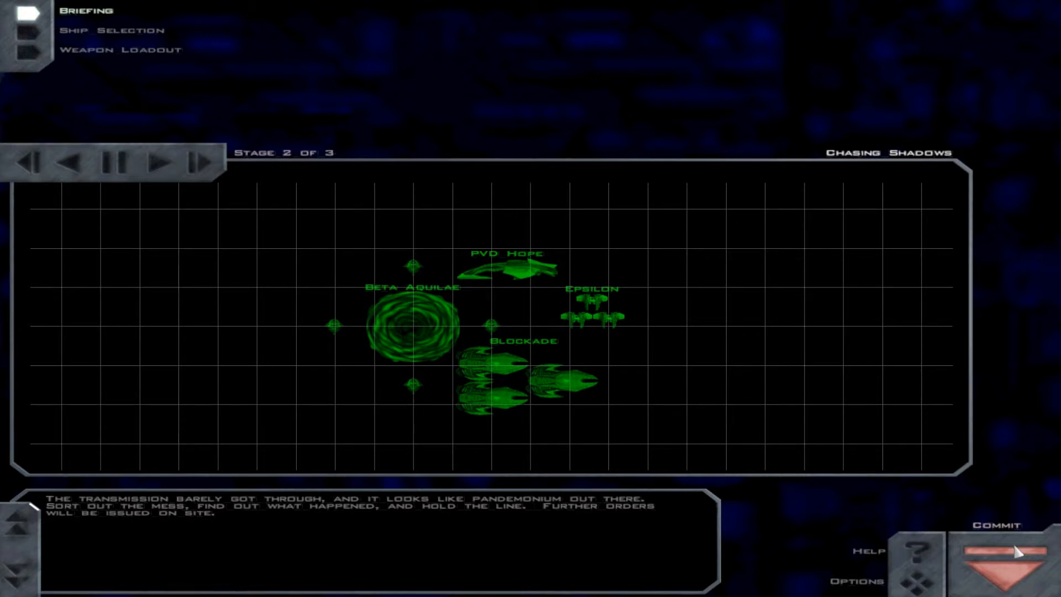
pyautogui.click(991, 548)
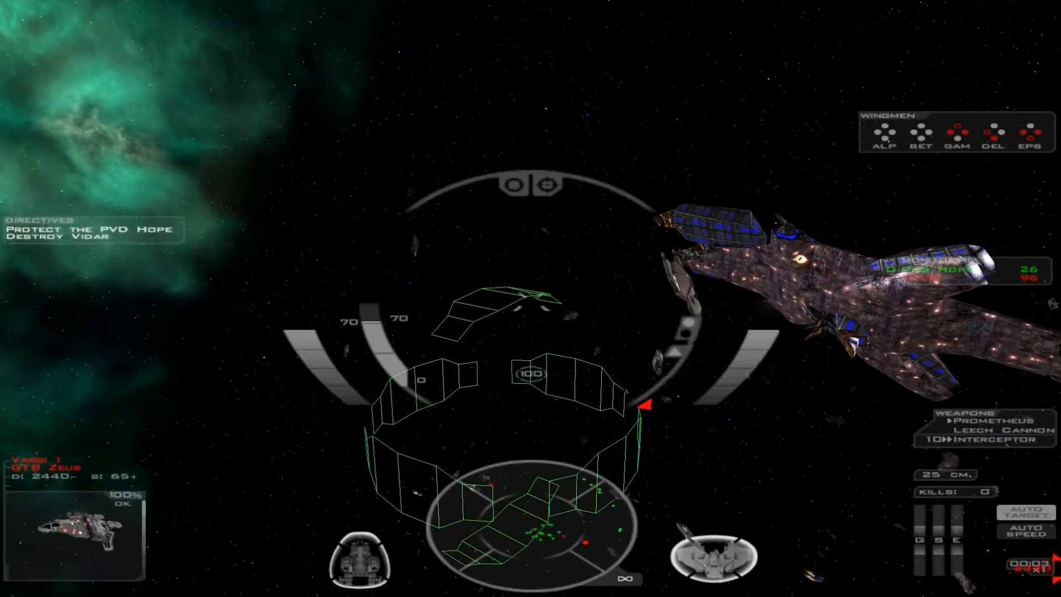